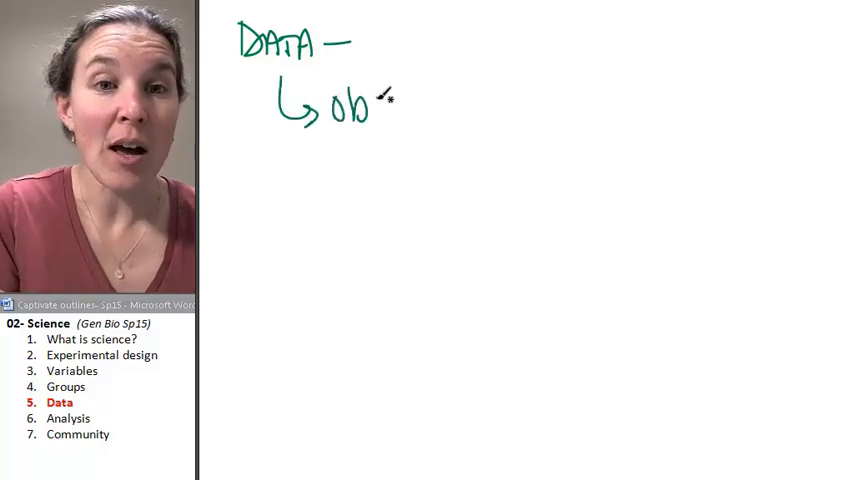
Write 'observations' in green after the arrow and add a downward hooked arrow beneath it
type("observations")
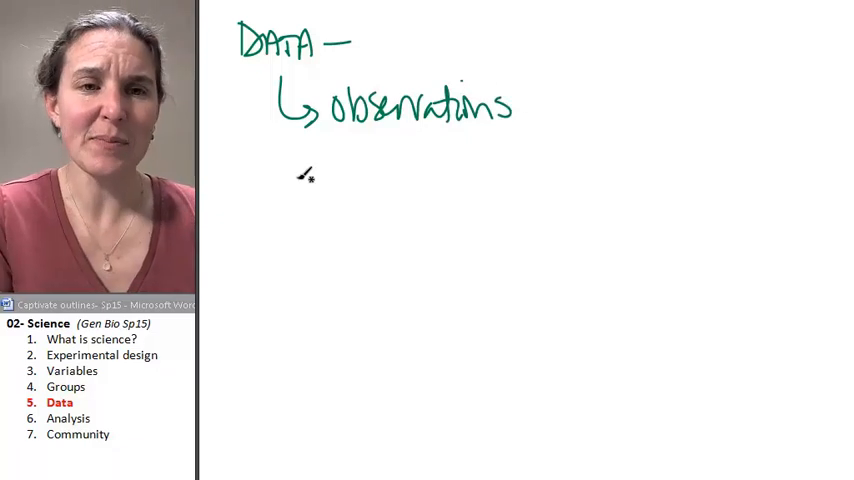
left_click_drag(296, 176, 316, 224)
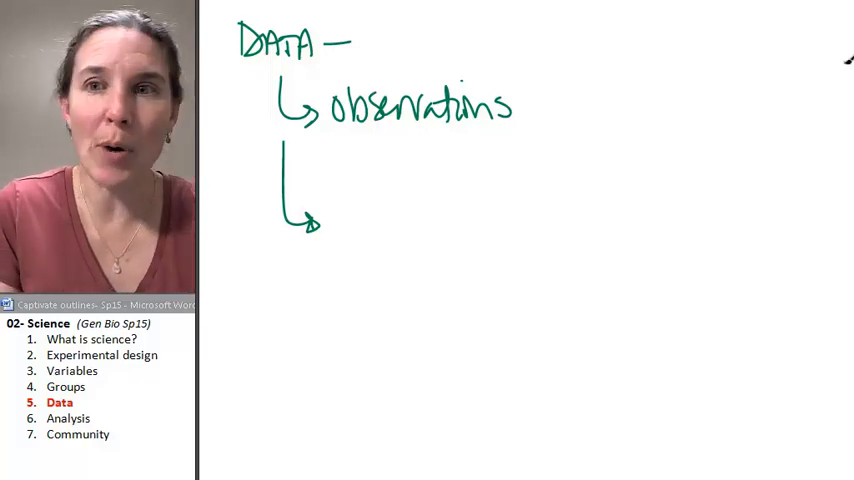
Draw a red X with two crossing strokes beside the lower arrow
left_click_drag(244, 156, 296, 190)
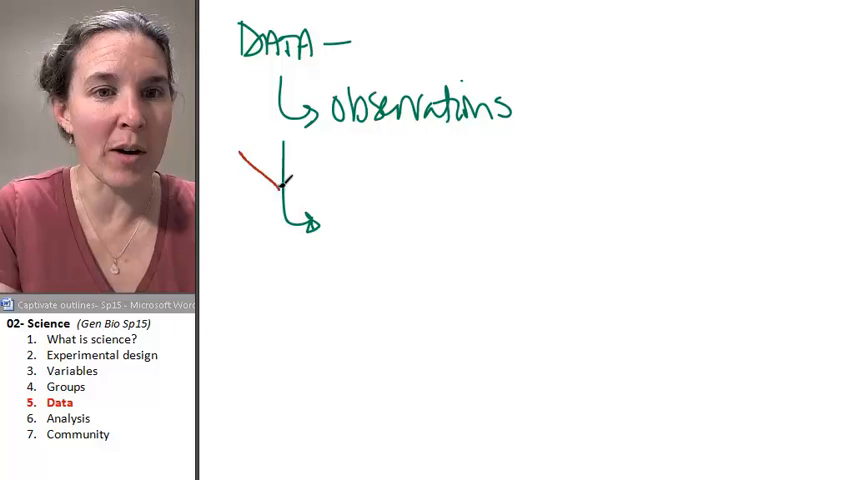
left_click_drag(242, 150, 290, 200)
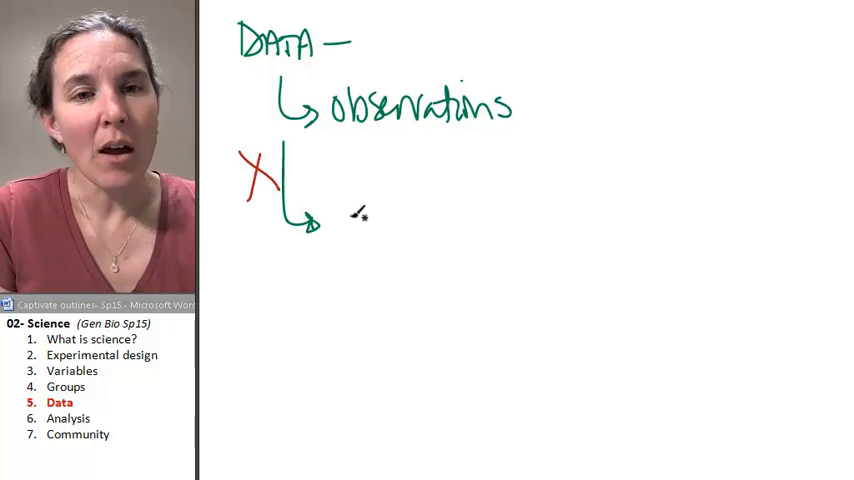